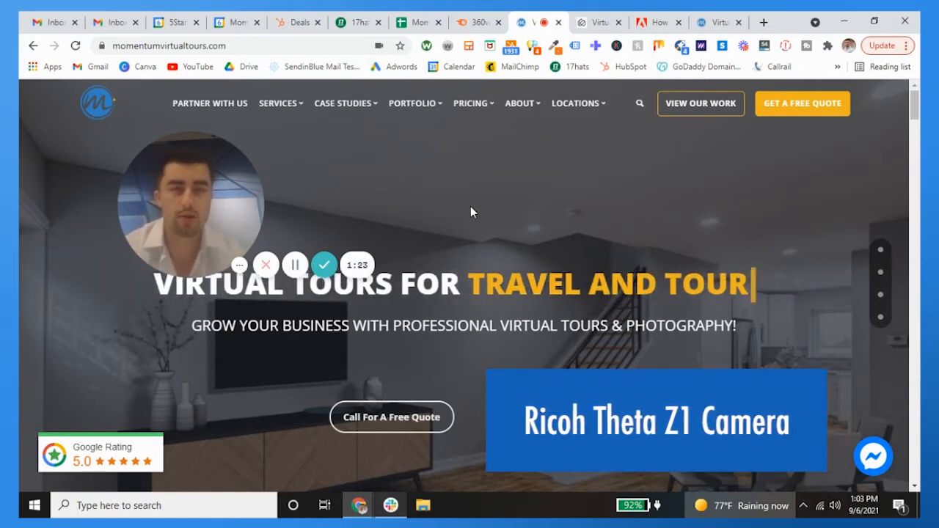
# Bring up Ricoh's THETA 360° kit lineup page comparing the Z1 and SC2 kits.
pyautogui.click(599, 22)
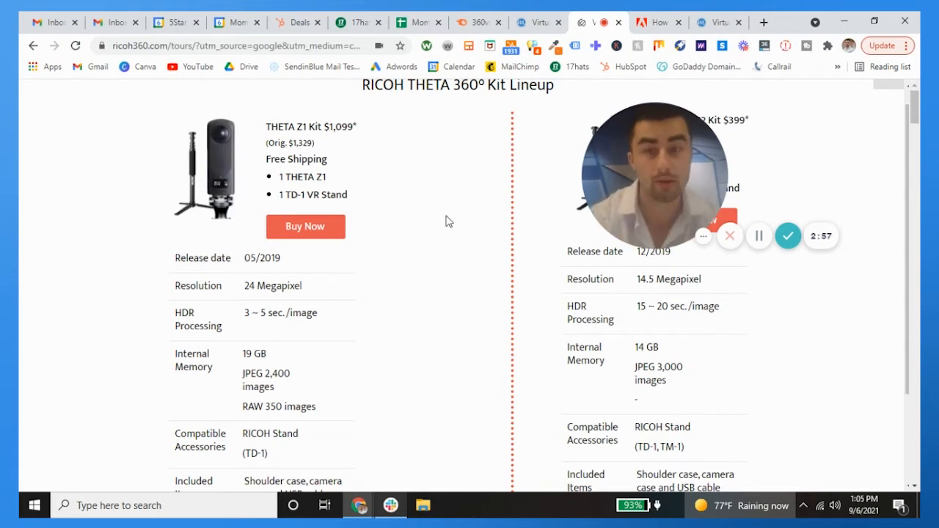
# Move from the Ricoh kit comparison to Adobe's Lightroom photo-stitching article.
pyautogui.scroll(-3)
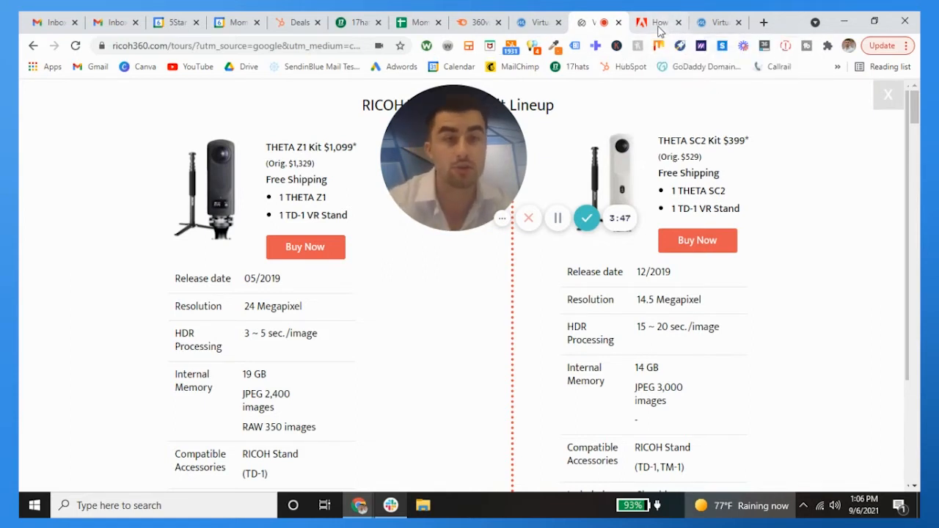
pyautogui.click(653, 22)
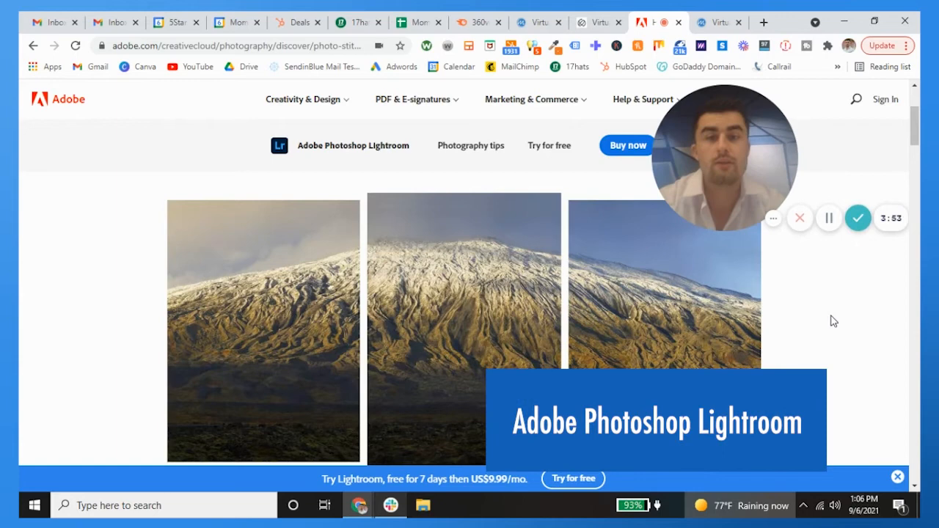
# Switch from the Adobe article to the Momentum blog post comparing virtual tour software.
pyautogui.scroll(-3)
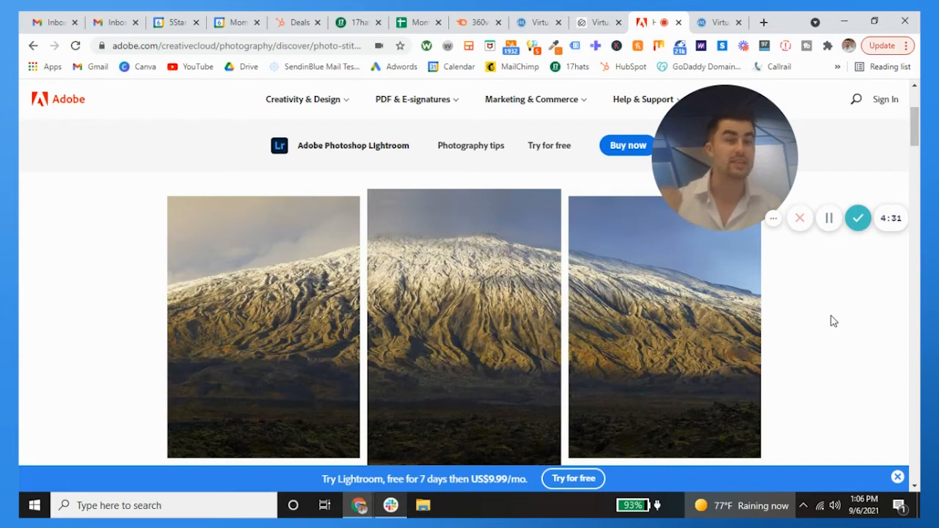
pyautogui.click(716, 22)
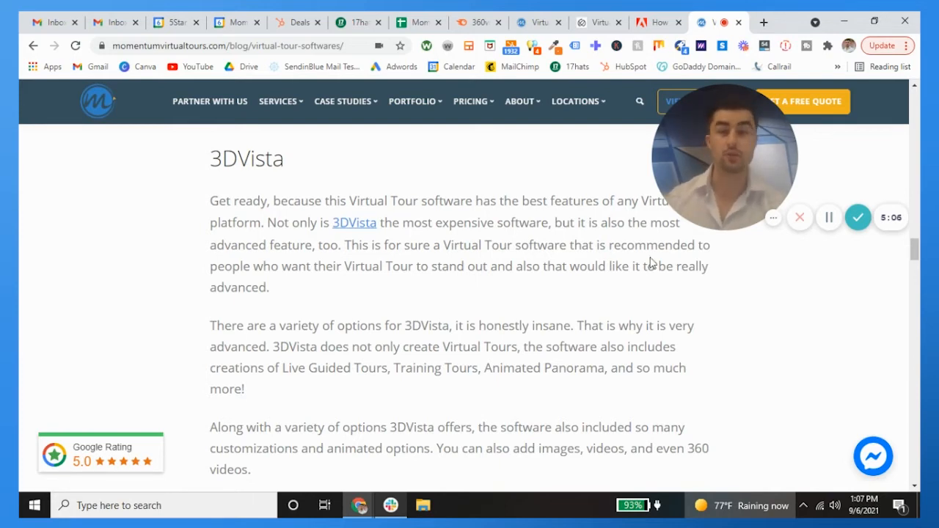
# Scroll through the 3DVista review until the Cloudpano heading comes into view.
pyautogui.scroll(-3)
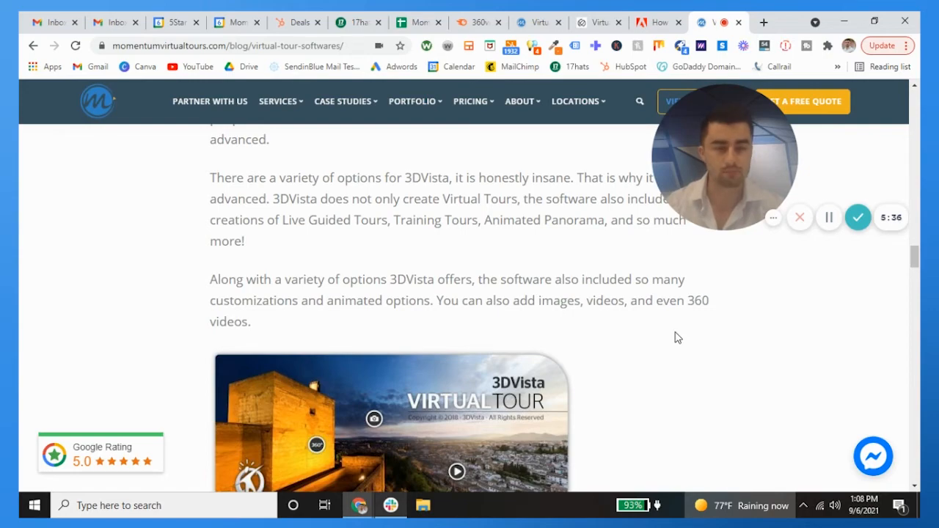
pyautogui.scroll(-3)
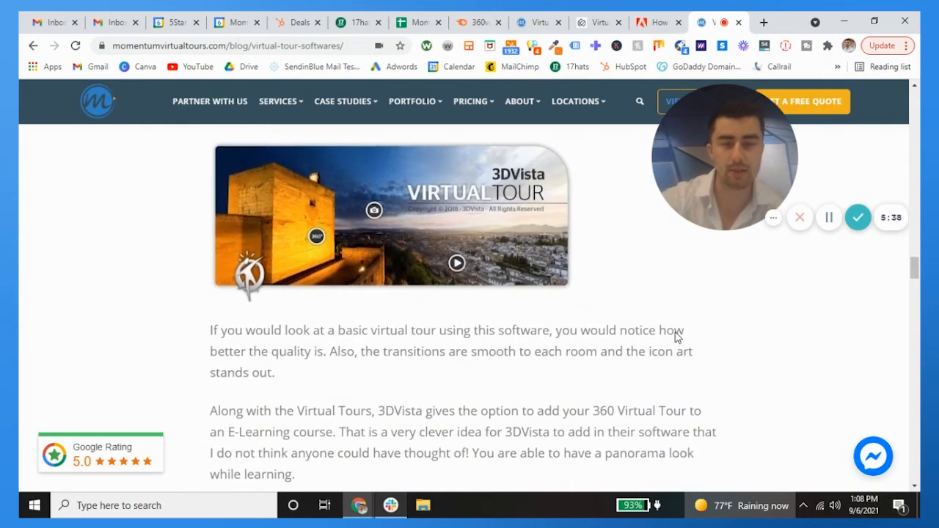
pyautogui.scroll(-3)
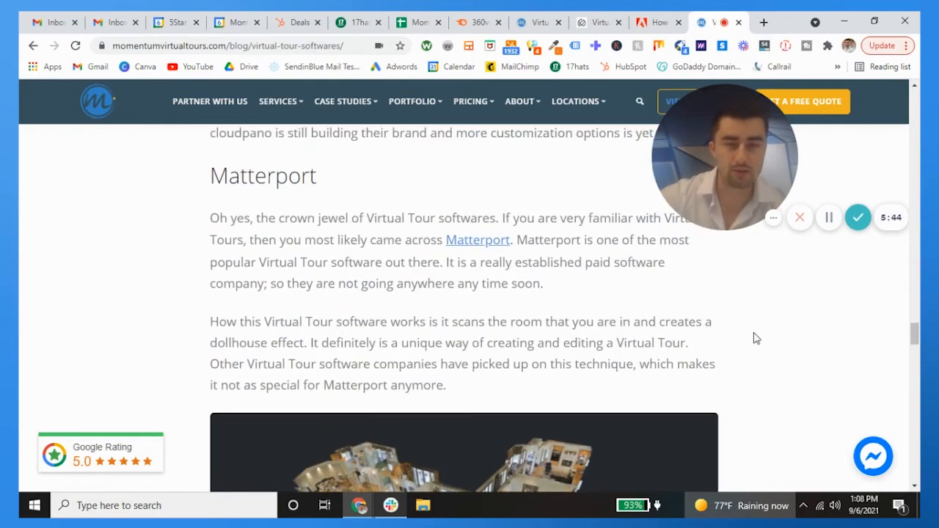
pyautogui.scroll(-3)
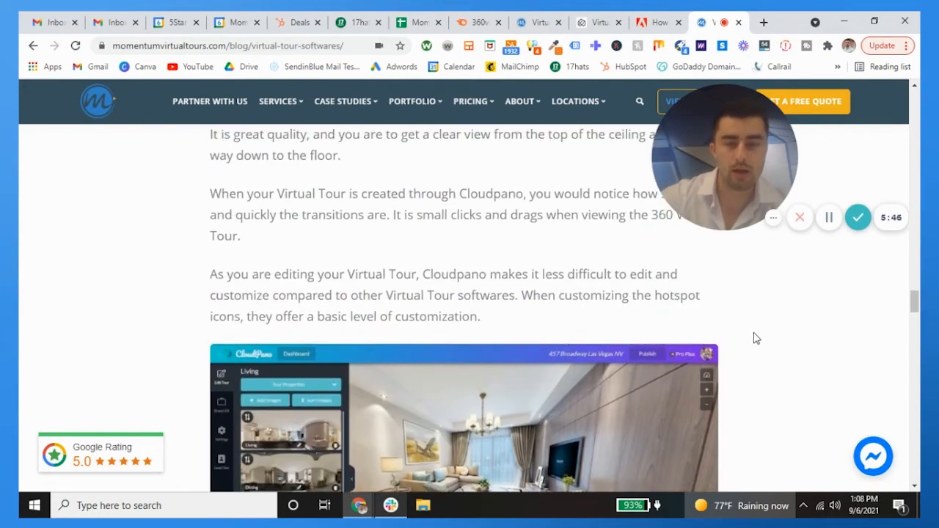
pyautogui.scroll(-3)
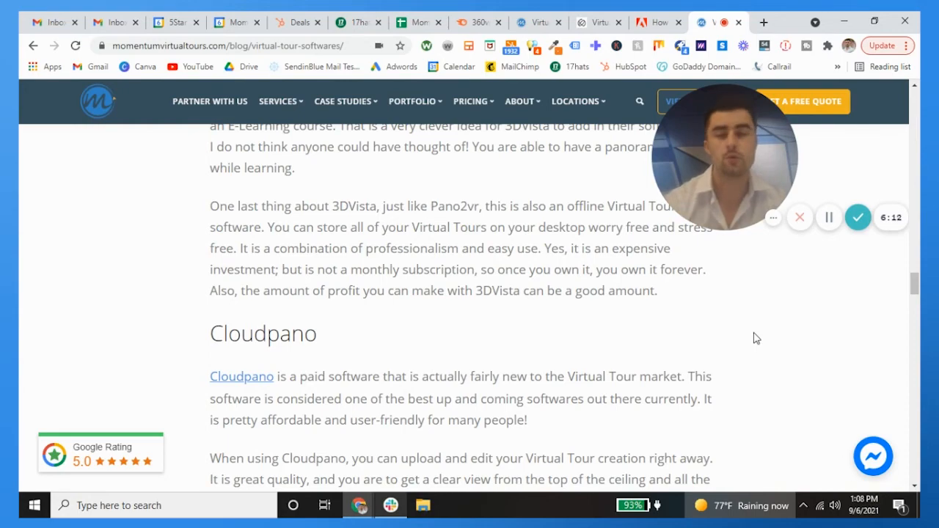
# Scroll back past Kuula to bring the Pano2vr review with its offline-use notes on screen.
pyautogui.scroll(-3)
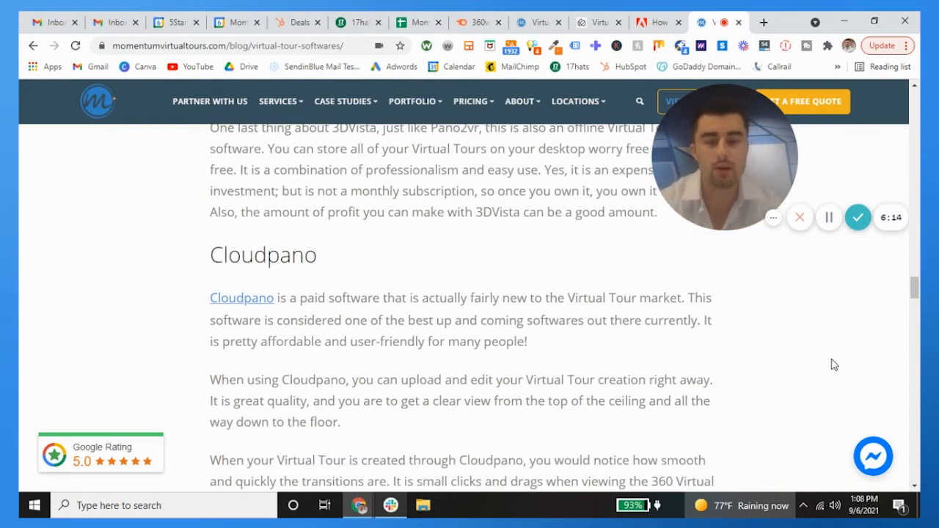
pyautogui.scroll(-3)
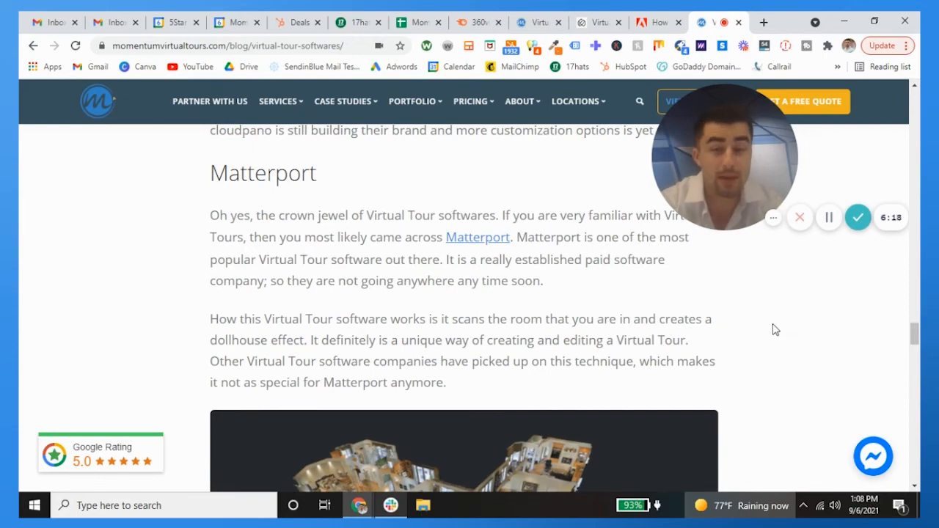
pyautogui.scroll(-3)
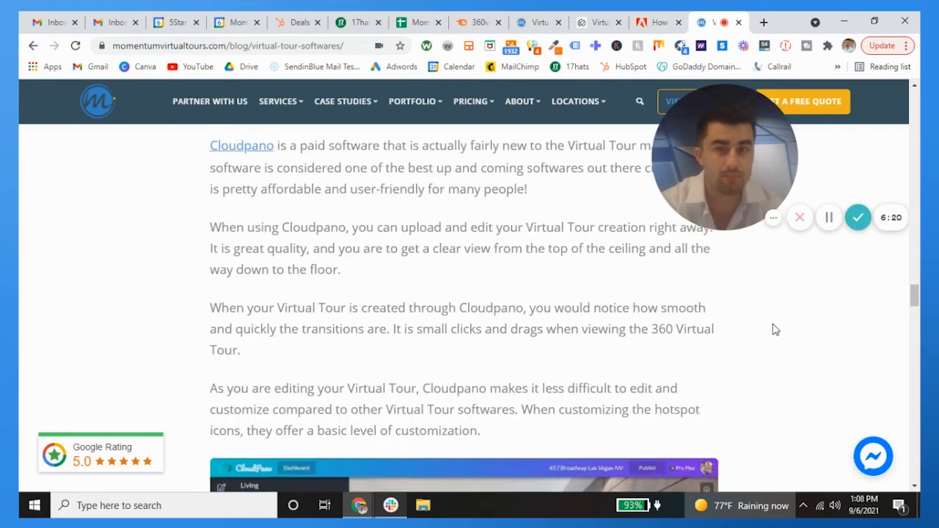
pyautogui.scroll(-3)
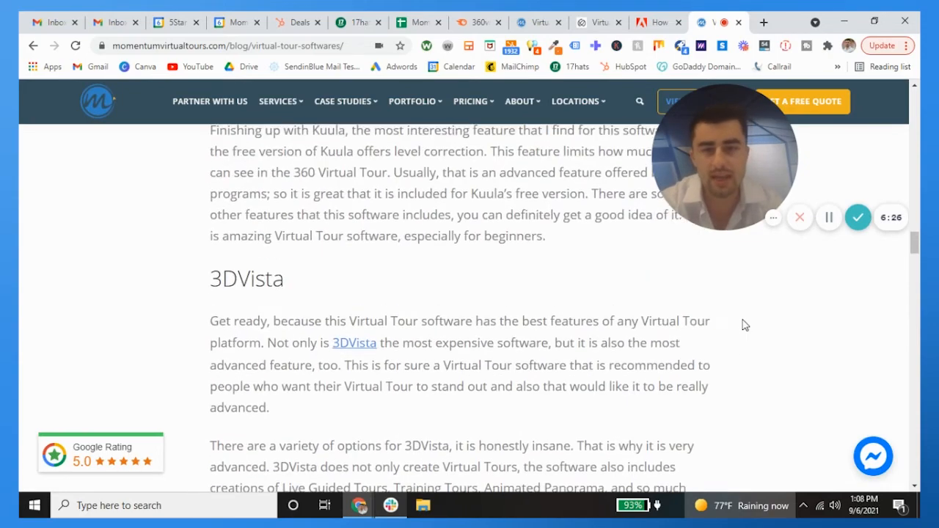
pyautogui.scroll(-3)
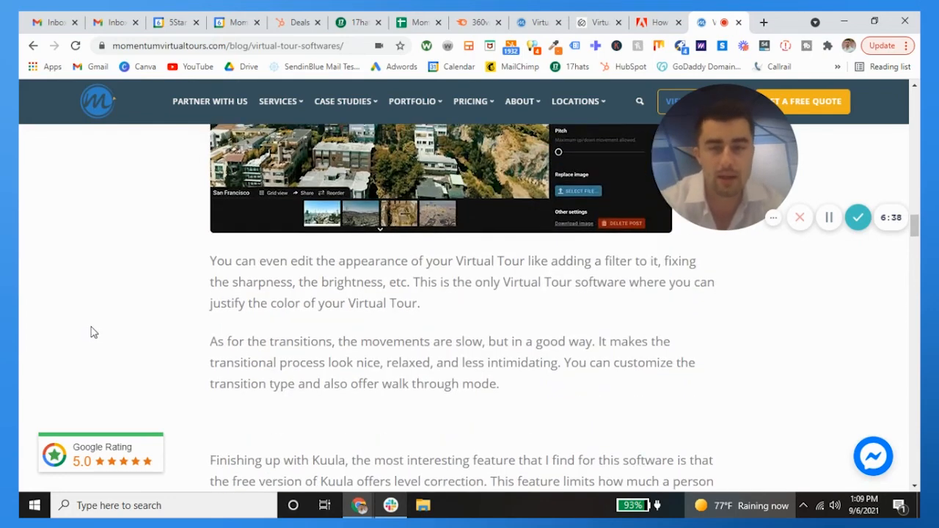
pyautogui.scroll(-3)
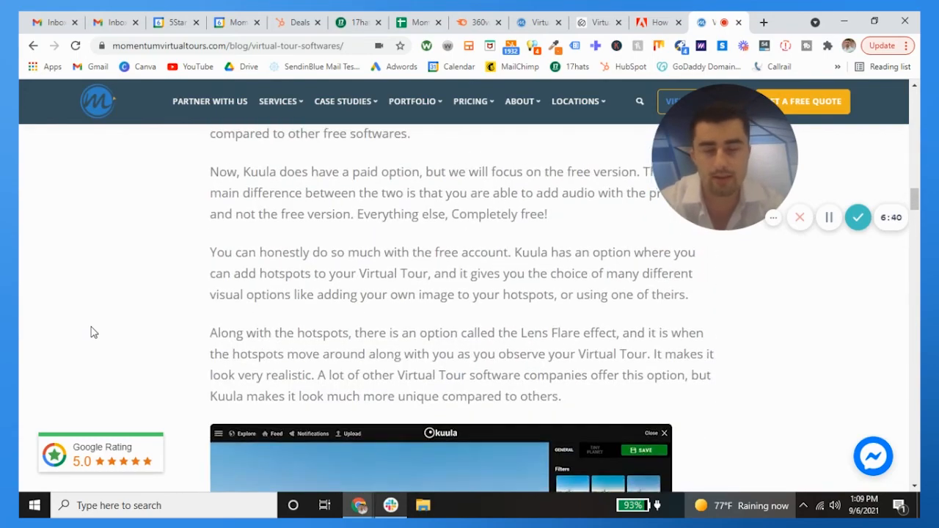
pyautogui.scroll(-3)
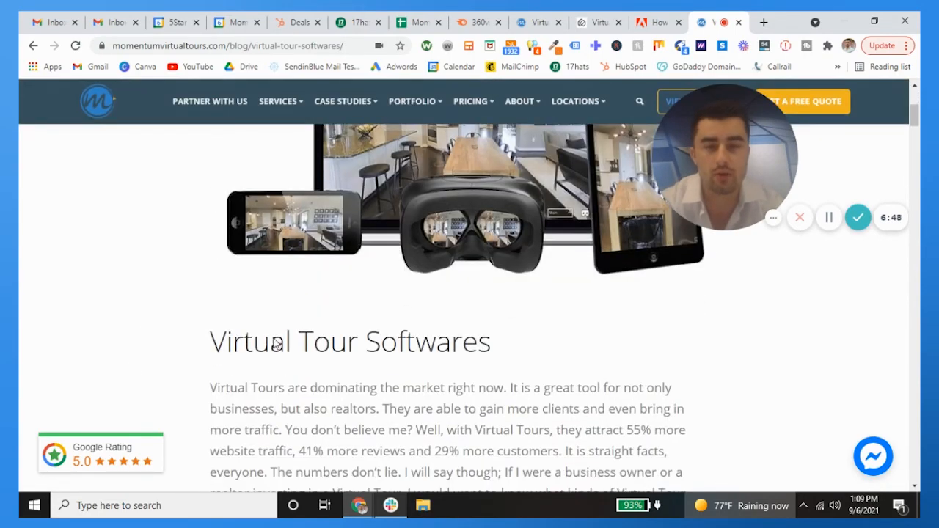
pyautogui.scroll(-3)
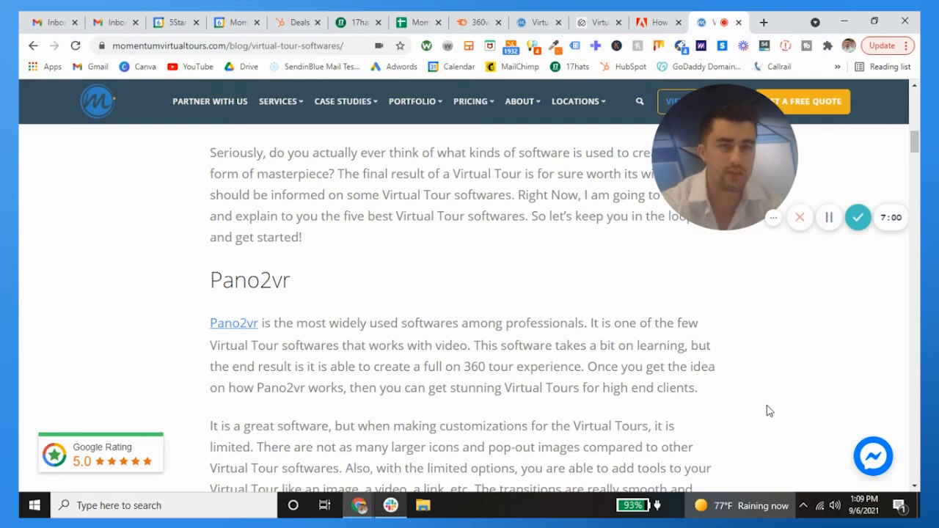
pyautogui.scroll(-3)
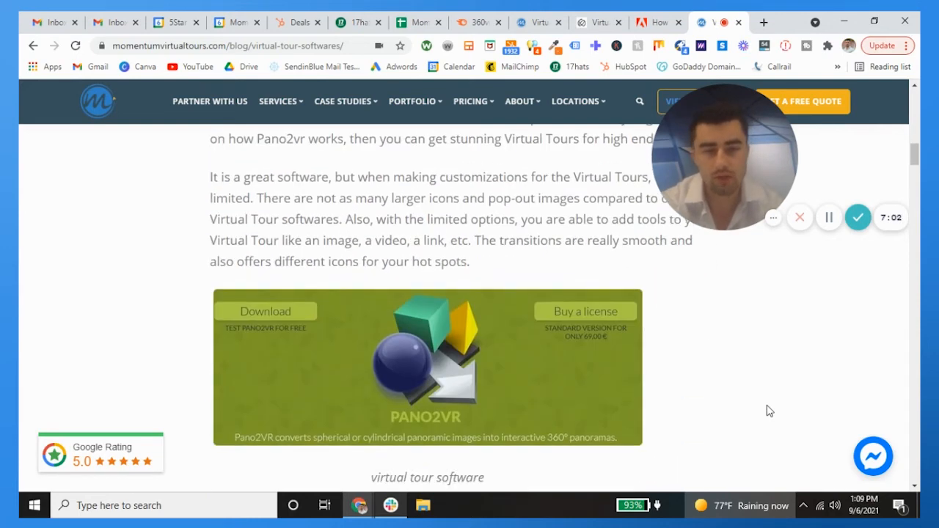
pyautogui.scroll(-3)
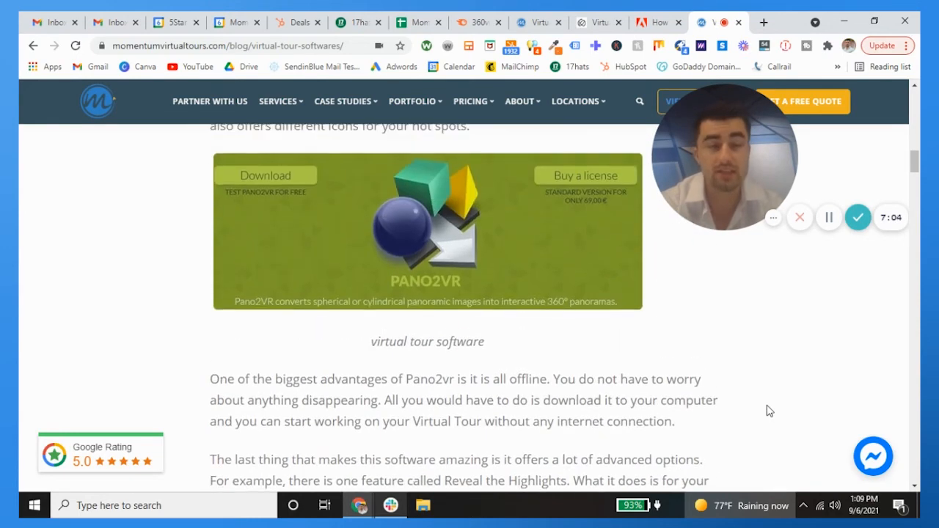